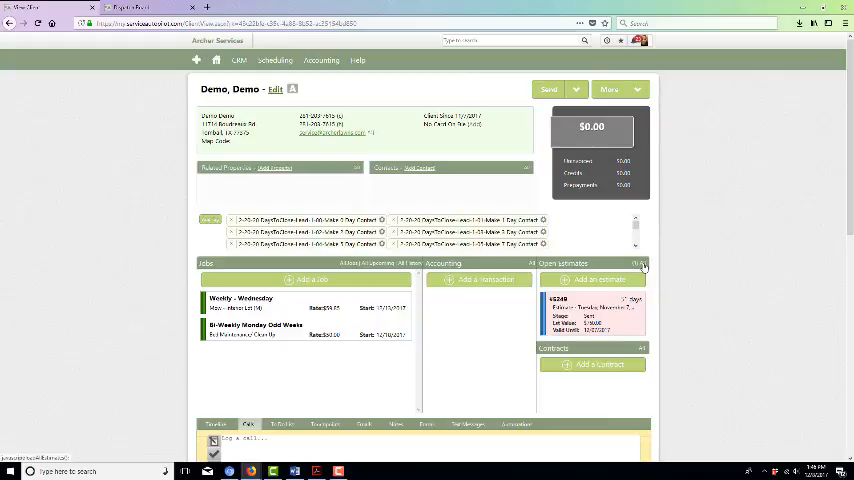
Open the Demo client's open fertilizing estimate from the Open Estimates panel
click(638, 264)
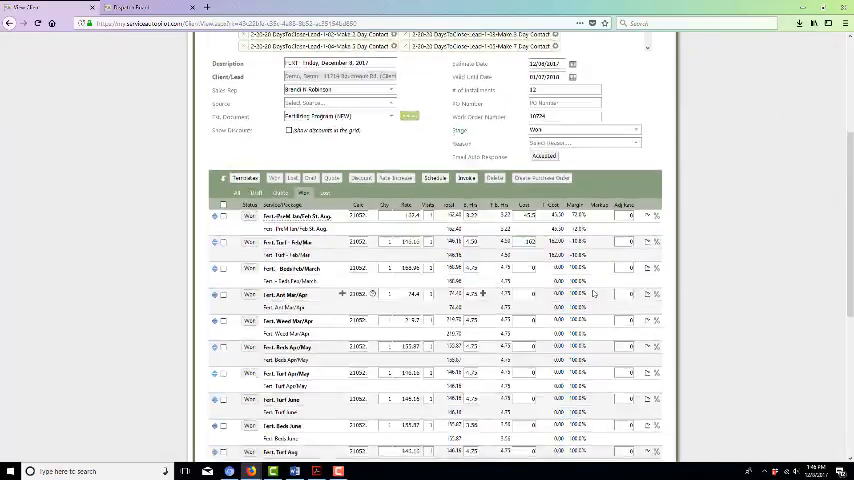
Scroll through the fertilizing line items and return to the Demo client account
scroll(down, 3)
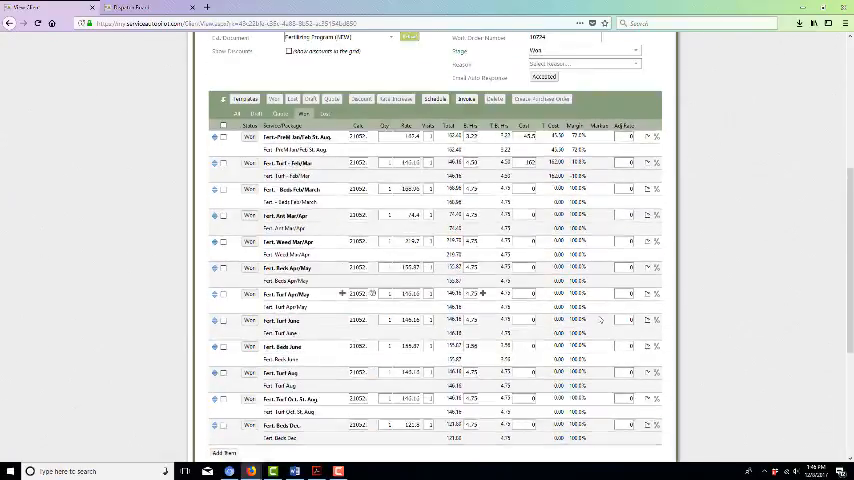
scroll(down, 3)
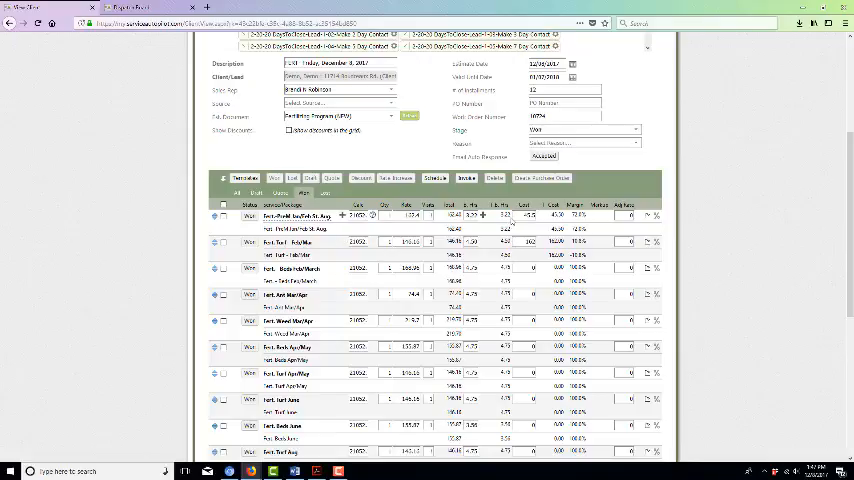
scroll(down, 3)
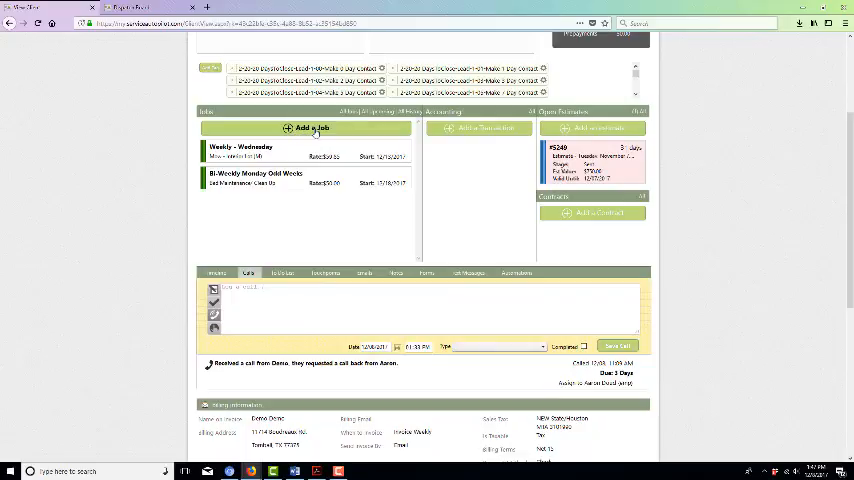
Start a new package job from the Jobs panel's Add a Job menu
click(312, 128)
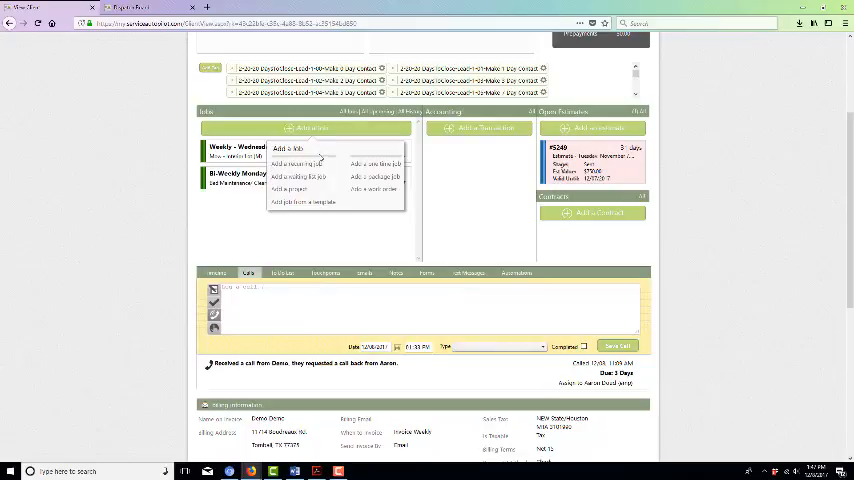
mouse_move(376, 176)
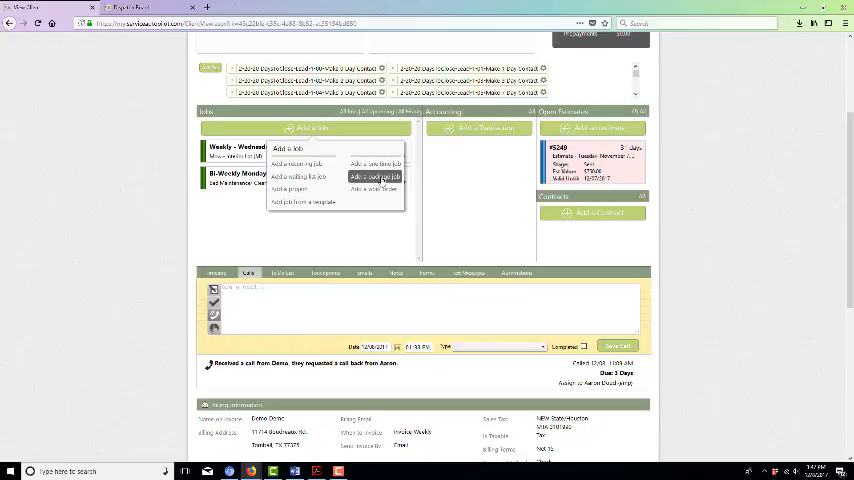
click(376, 176)
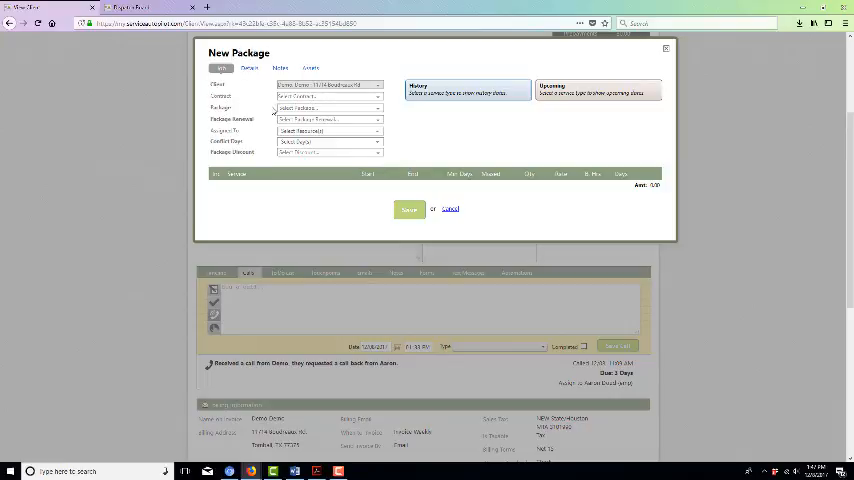
Select the St. Augustine fertilizing package so its visits fill in, then move to Details
click(324, 108)
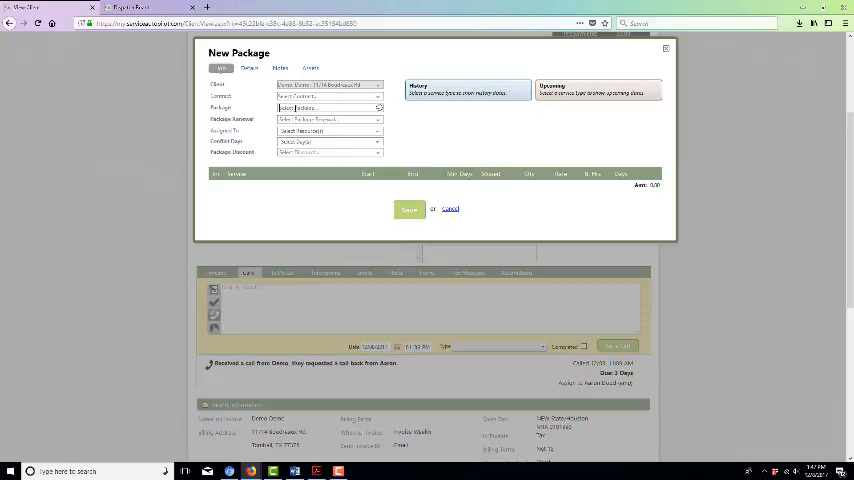
click(328, 108)
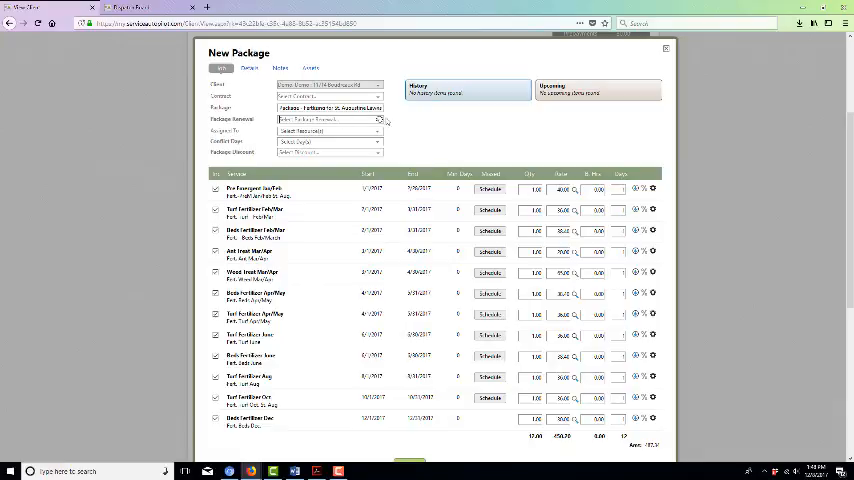
click(328, 120)
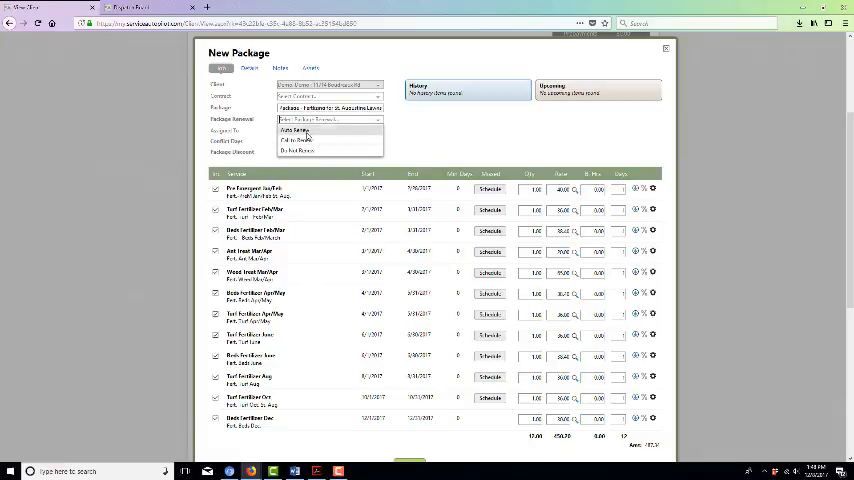
click(296, 130)
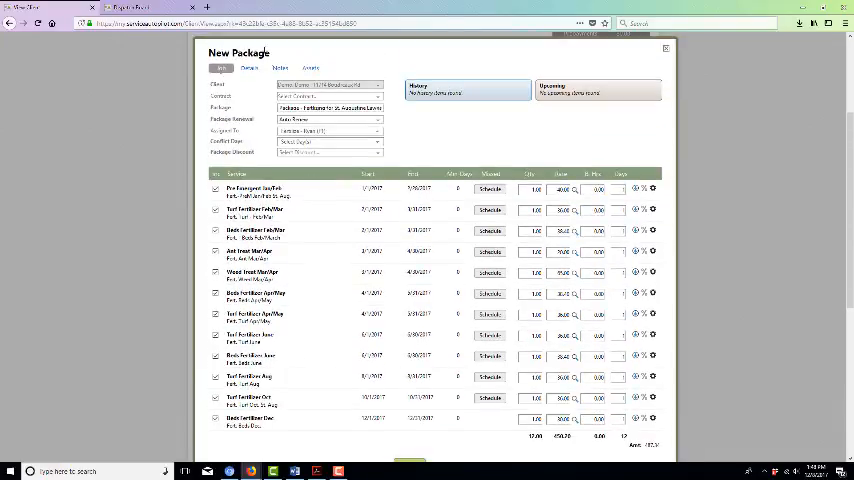
click(248, 68)
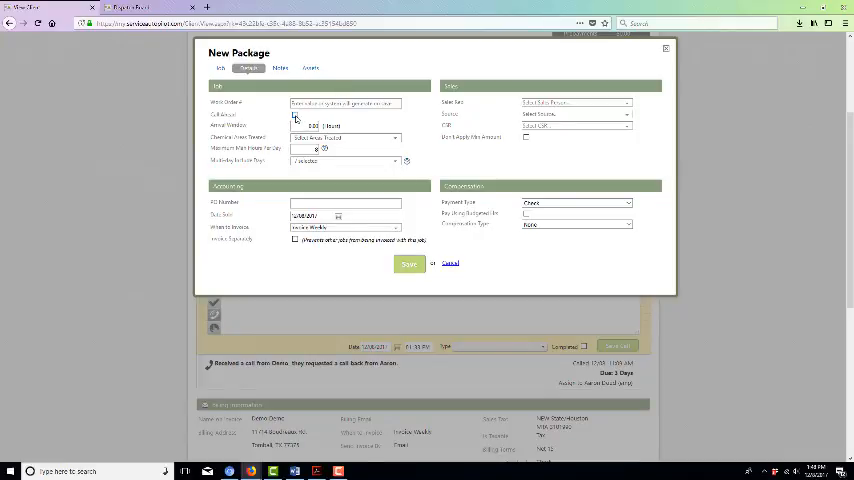
mouse_move(296, 120)
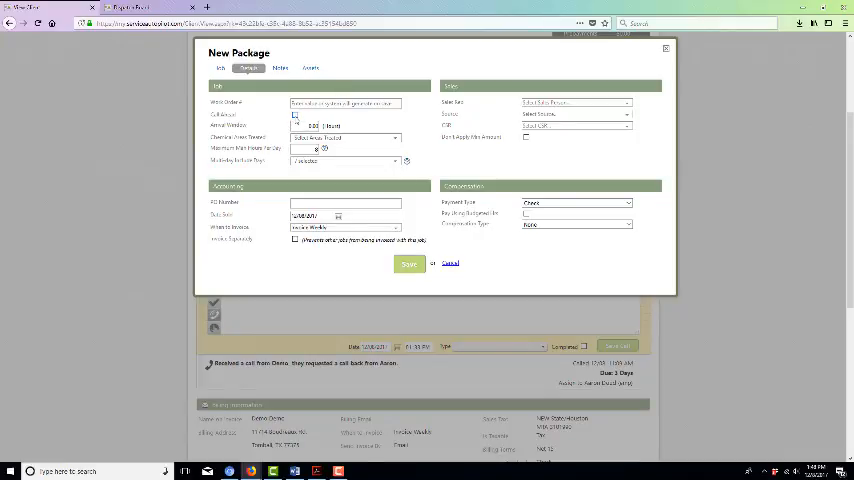
Review the Details settings and return to the package's scheduled visit list
click(296, 116)
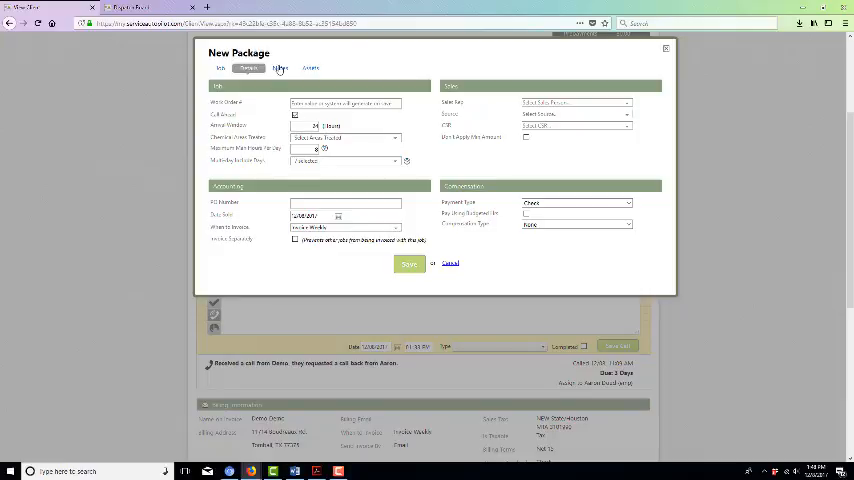
click(280, 68)
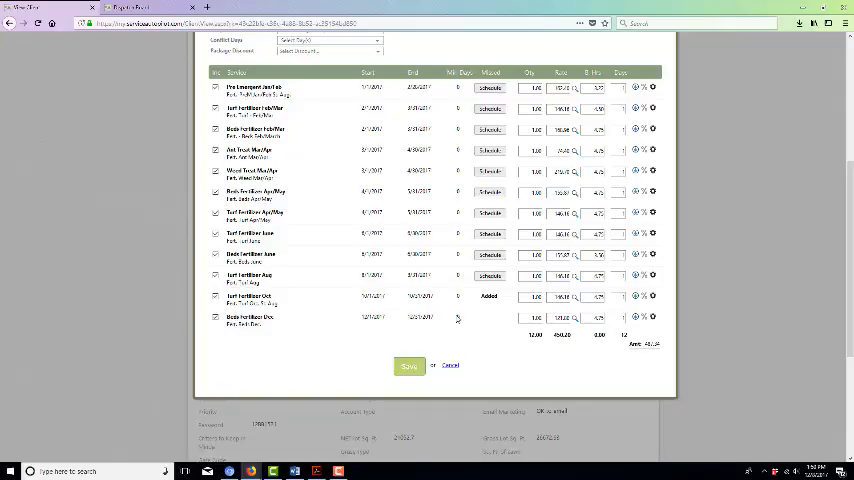
mouse_move(492, 318)
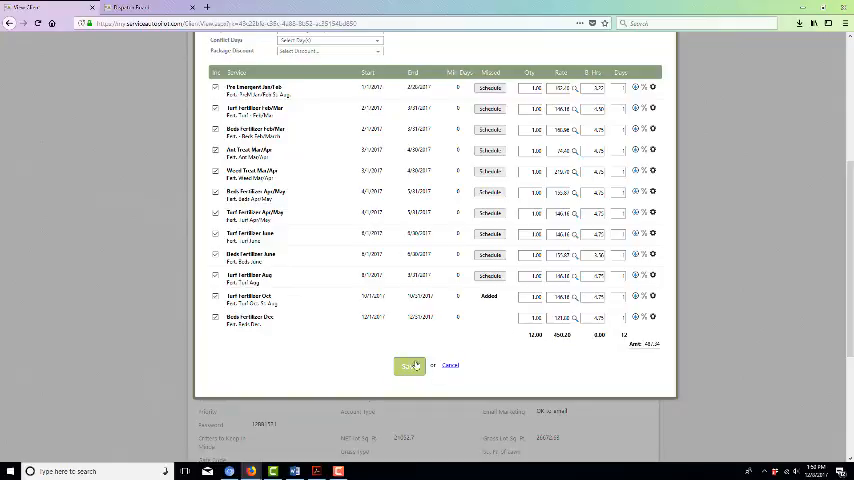
Save the package job and show its upcoming fertilizing visits
click(406, 364)
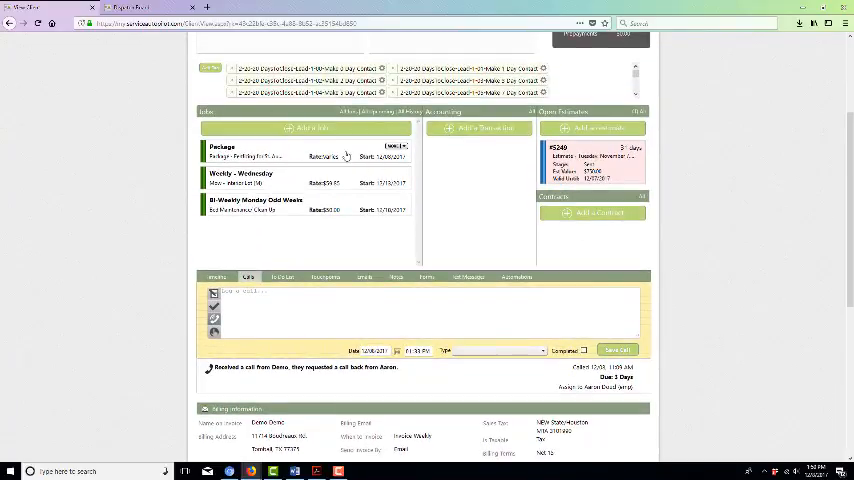
click(390, 148)
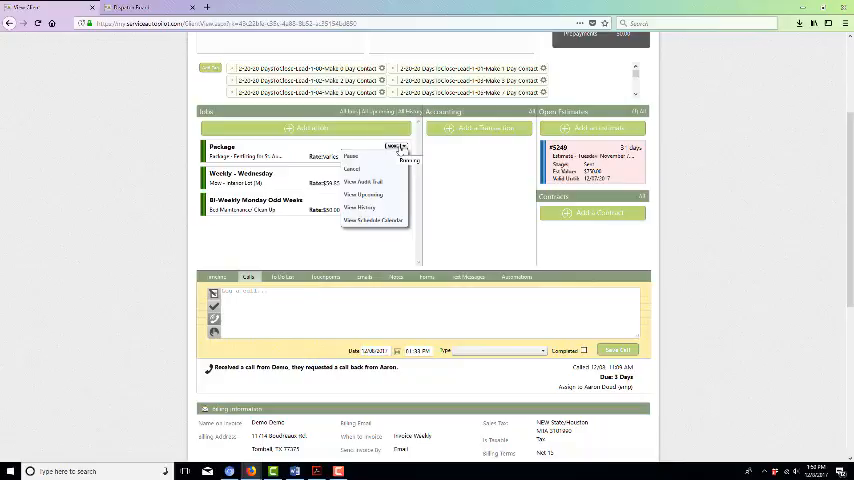
click(364, 194)
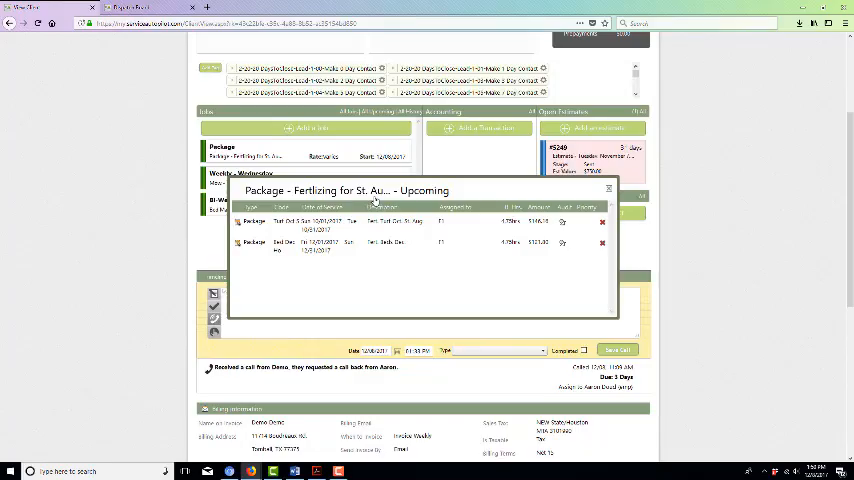